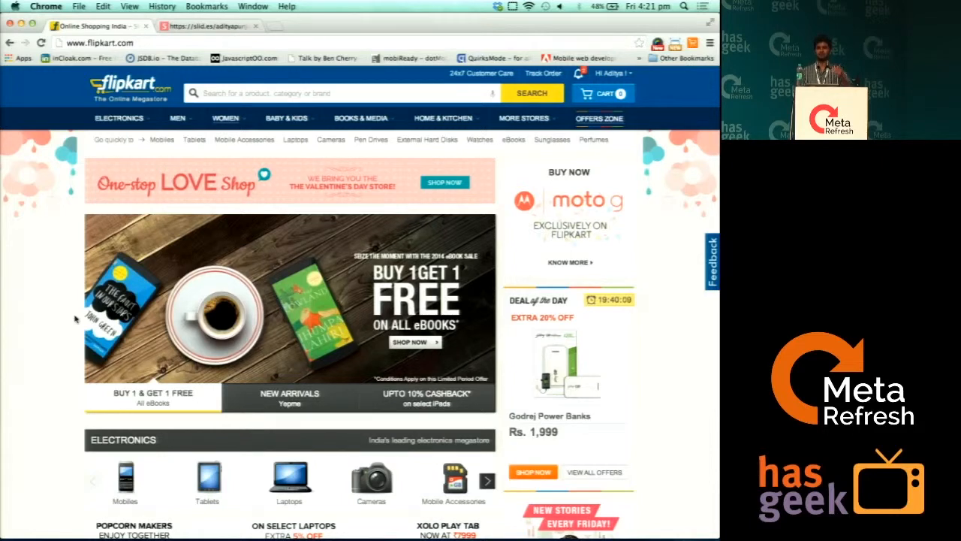
Scroll the Flipkart homepage and inspect the page header element in DevTools.
scroll(down, 3)
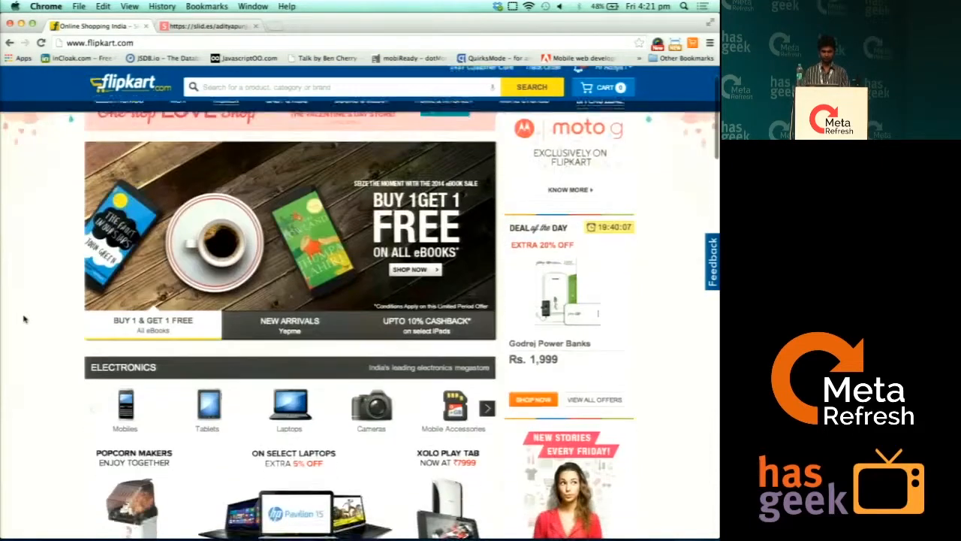
scroll(down, 3)
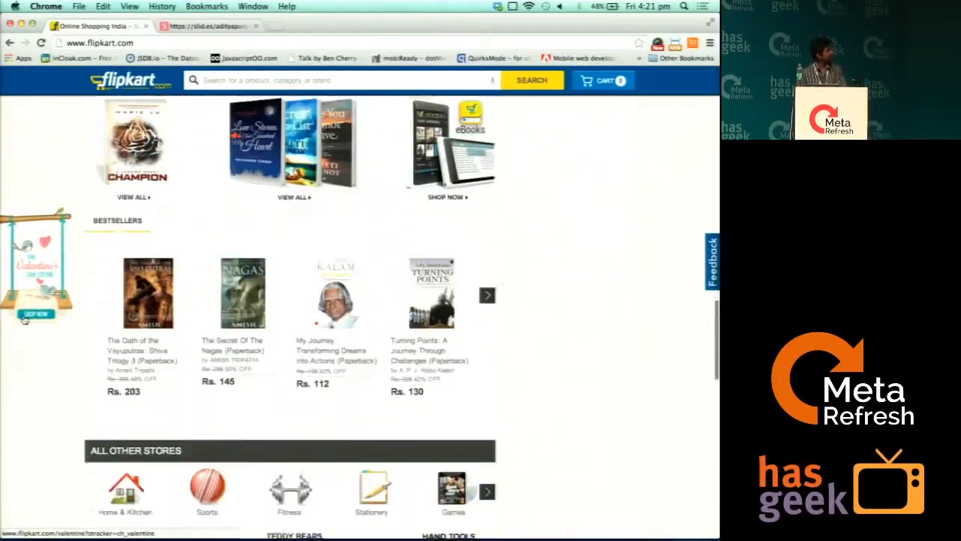
scroll(down, 3)
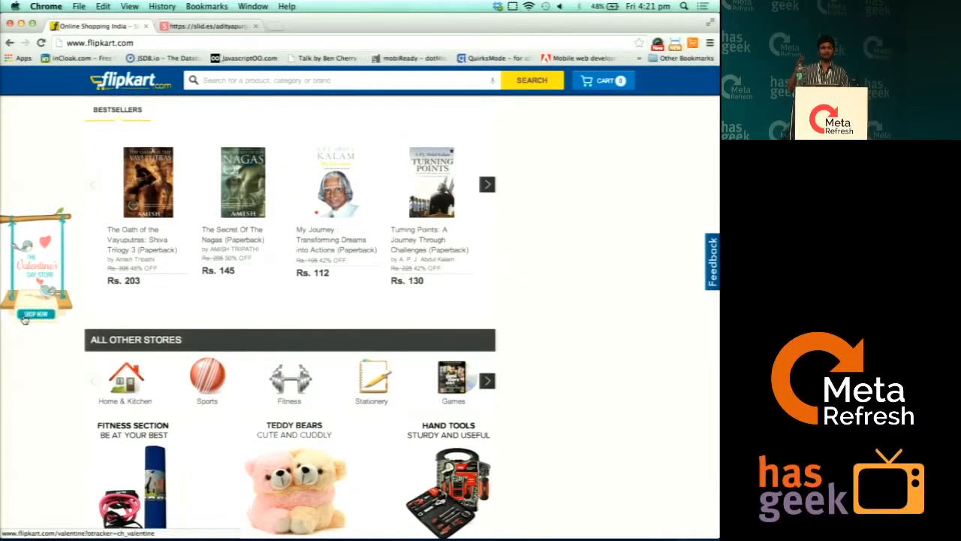
scroll(down, 3)
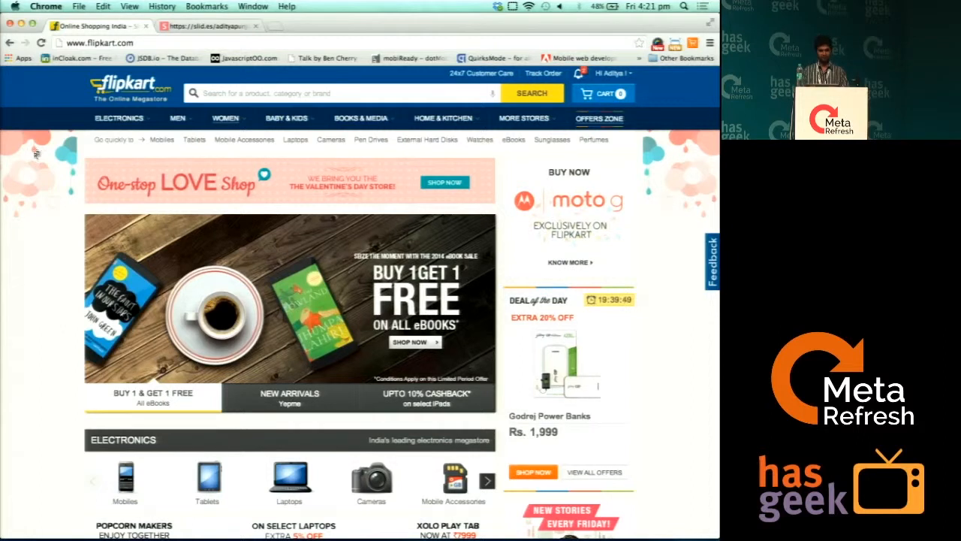
mouse_move(54, 91)
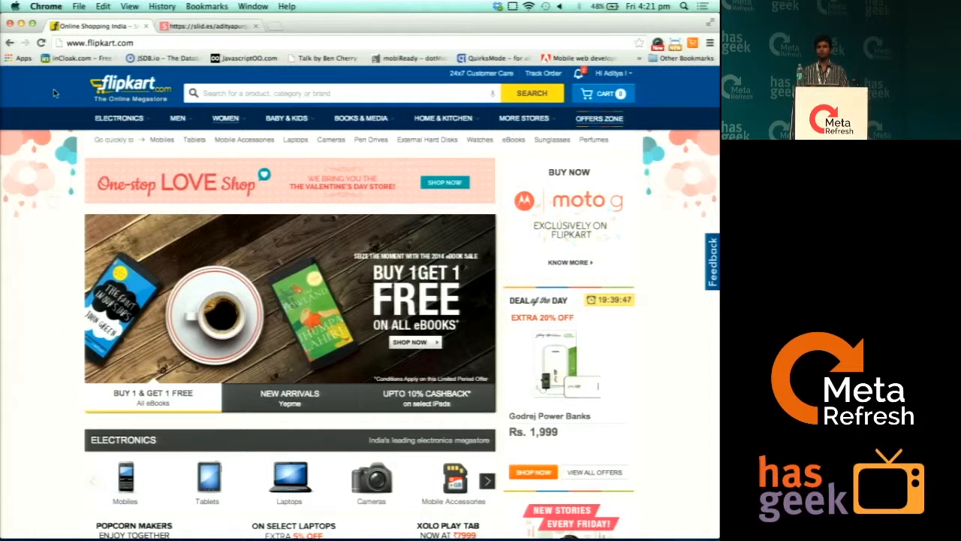
right_click(54, 90)
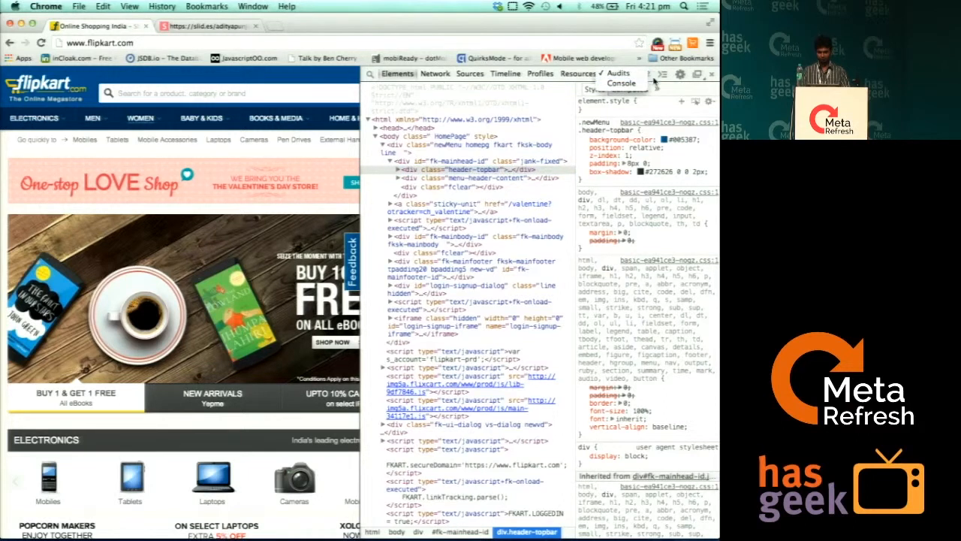
Review the Rendering options in DevTools Settings.
click(680, 73)
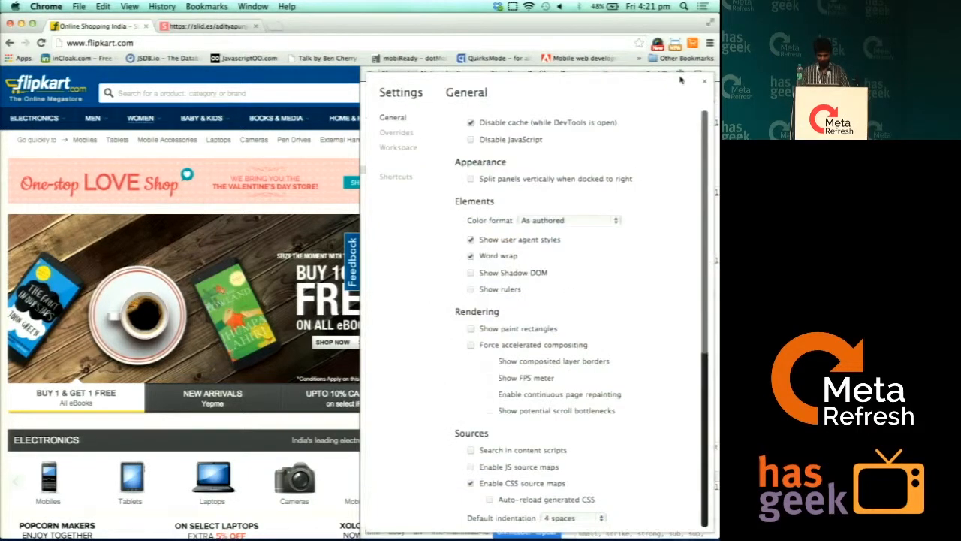
scroll(down, 3)
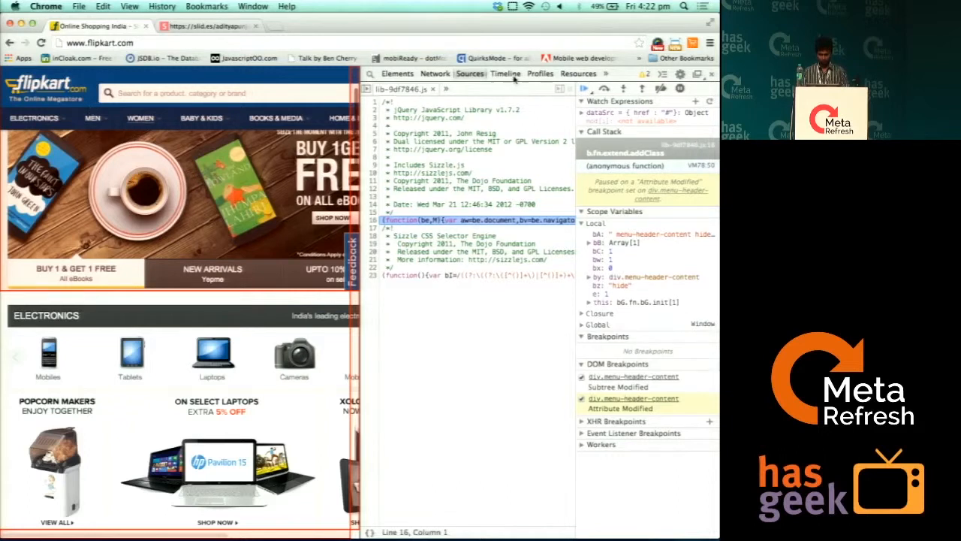
Record a Frames timeline of about 307 frames while scrolling the Flipkart homepage.
click(504, 72)
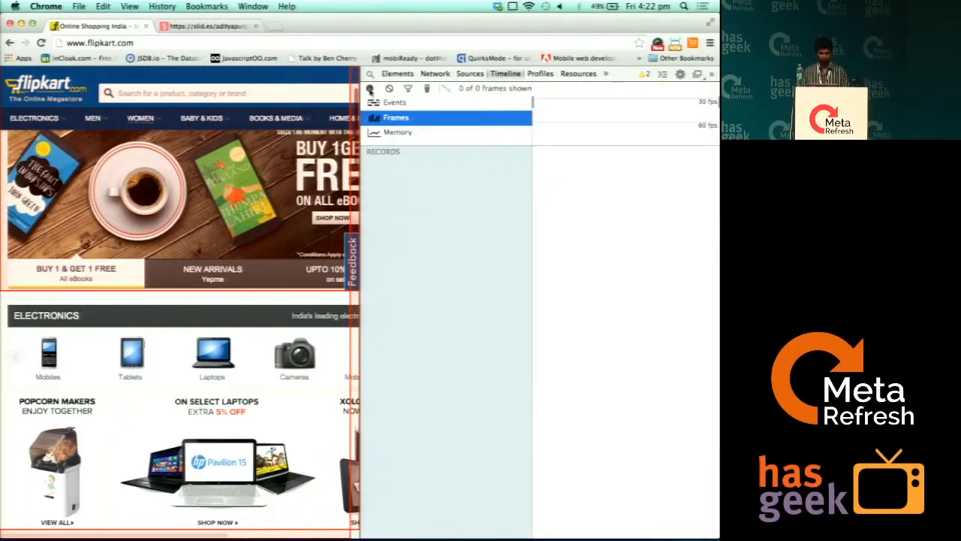
click(370, 87)
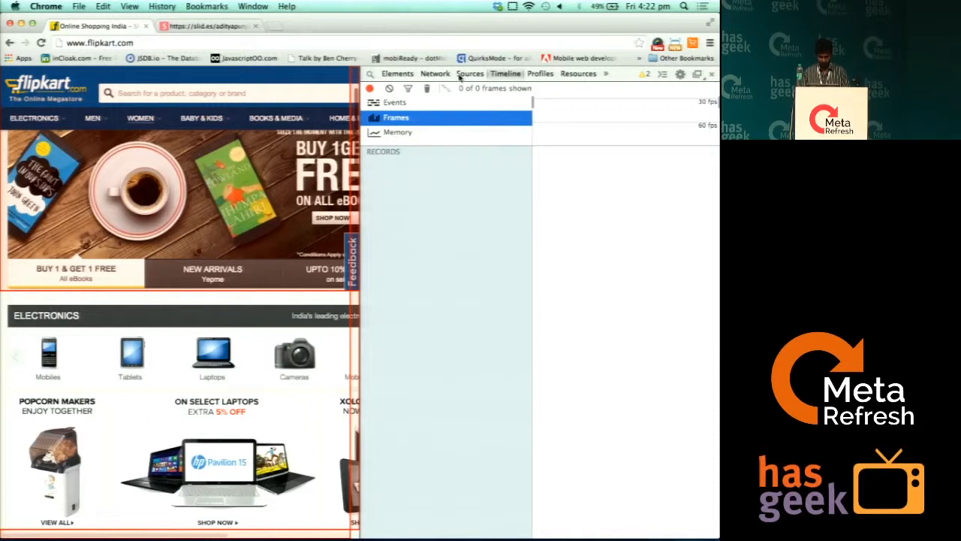
click(469, 72)
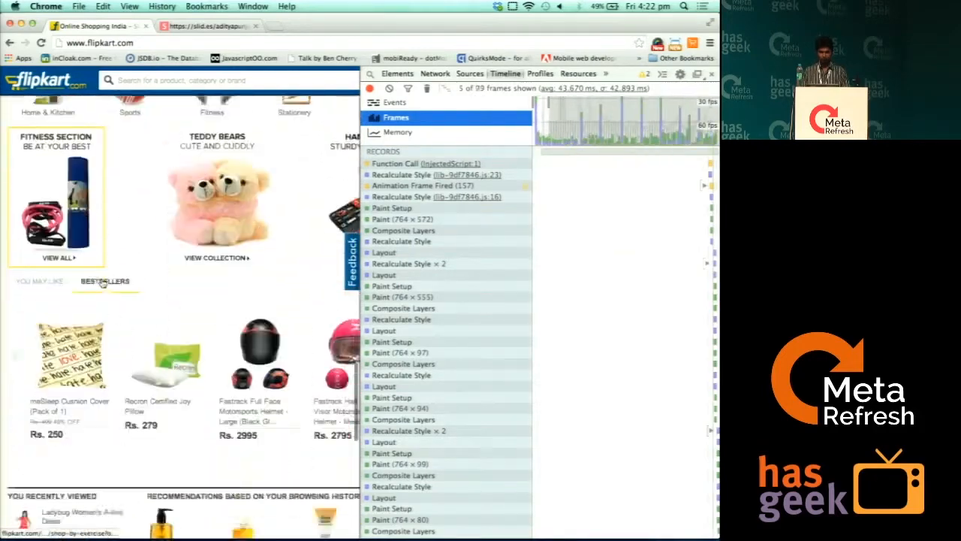
scroll(down, 3)
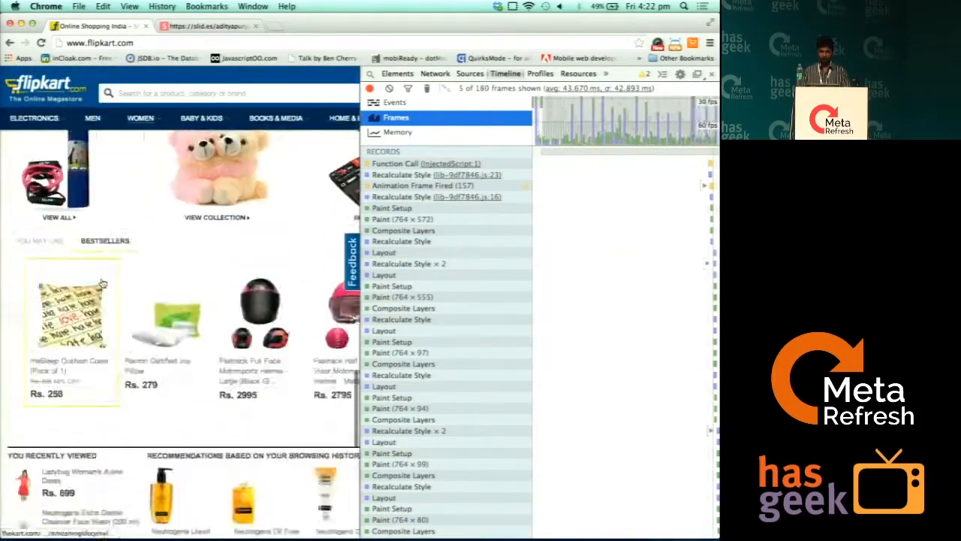
scroll(down, 3)
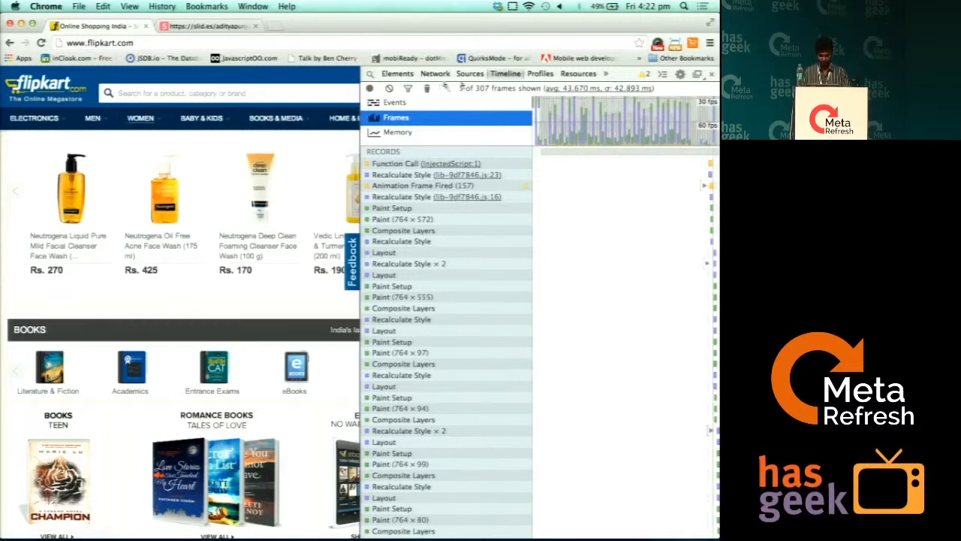
click(402, 174)
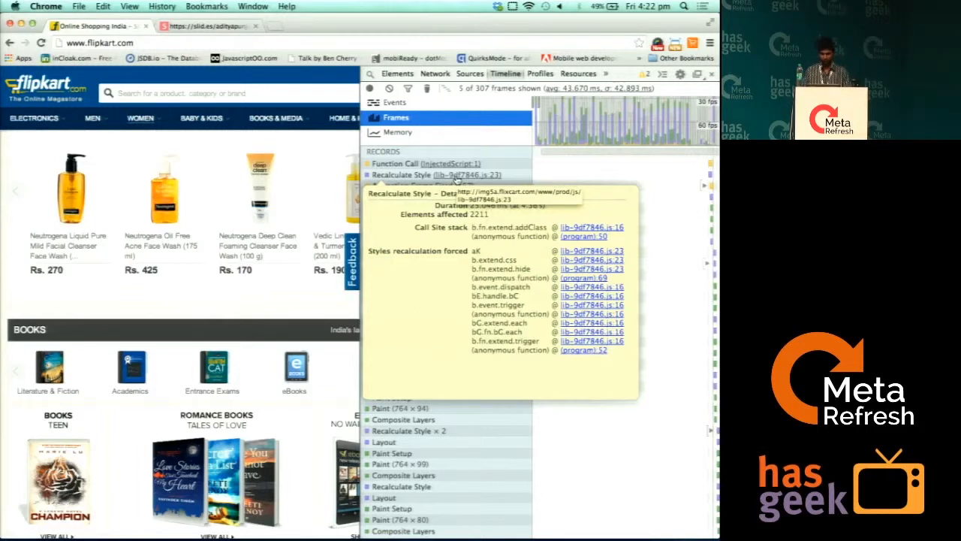
Return to the header element in the Elements markup tree.
click(397, 73)
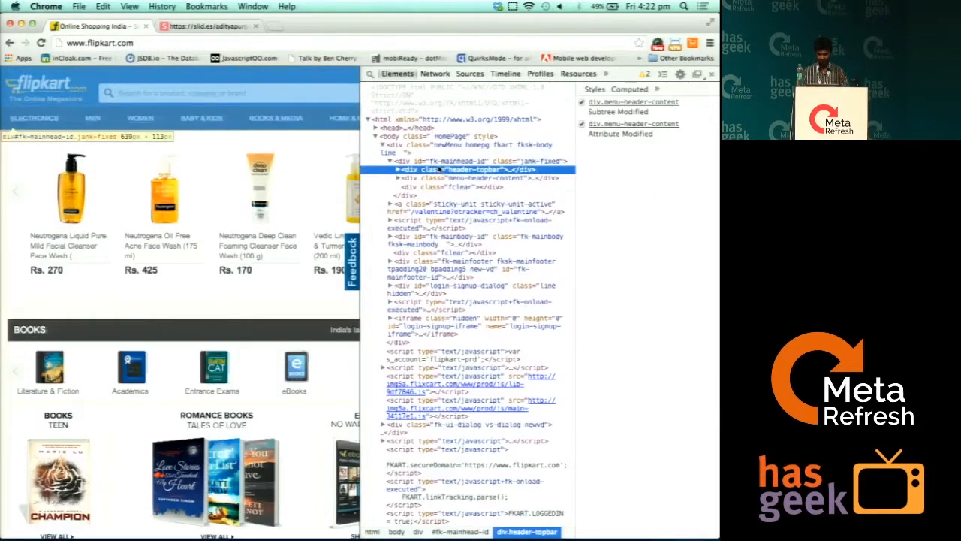
Scroll the fk-mainhead-id header node into view from its context menu.
right_click(466, 160)
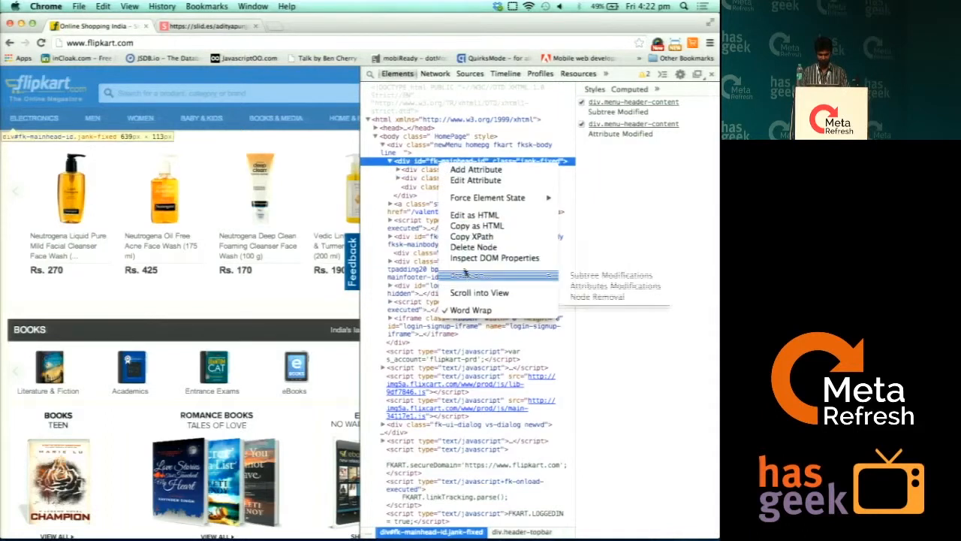
mouse_move(479, 291)
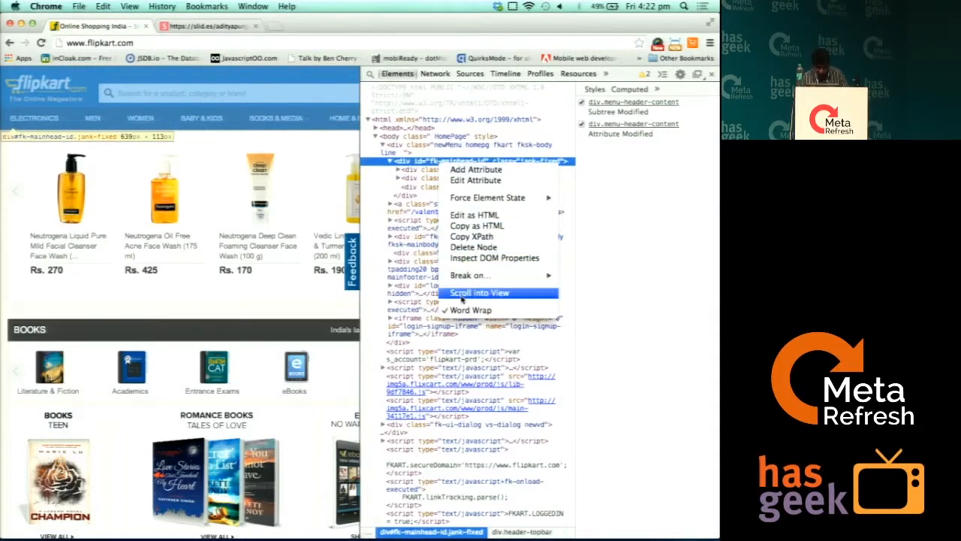
click(479, 292)
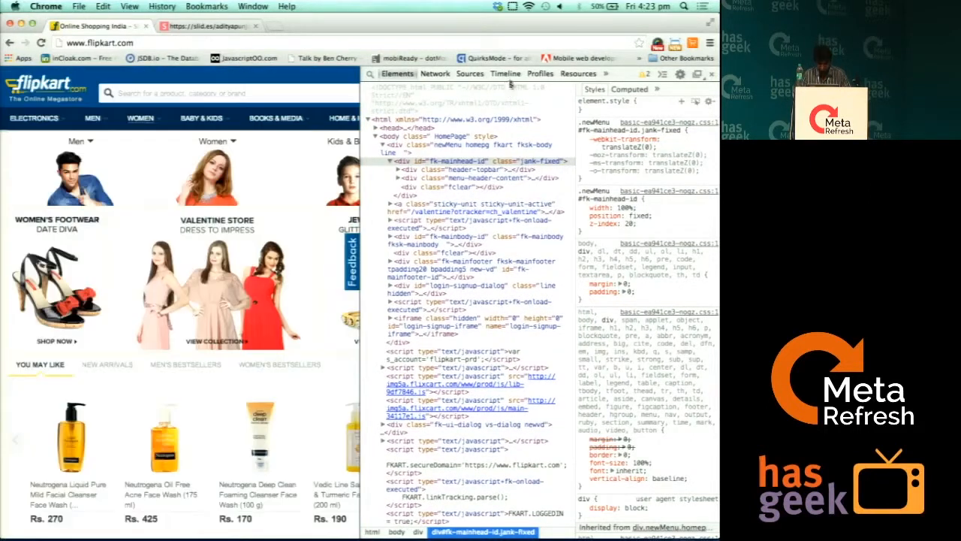
Check the paused debugger, then reopen the header node's options to add translateZ(0).
click(468, 72)
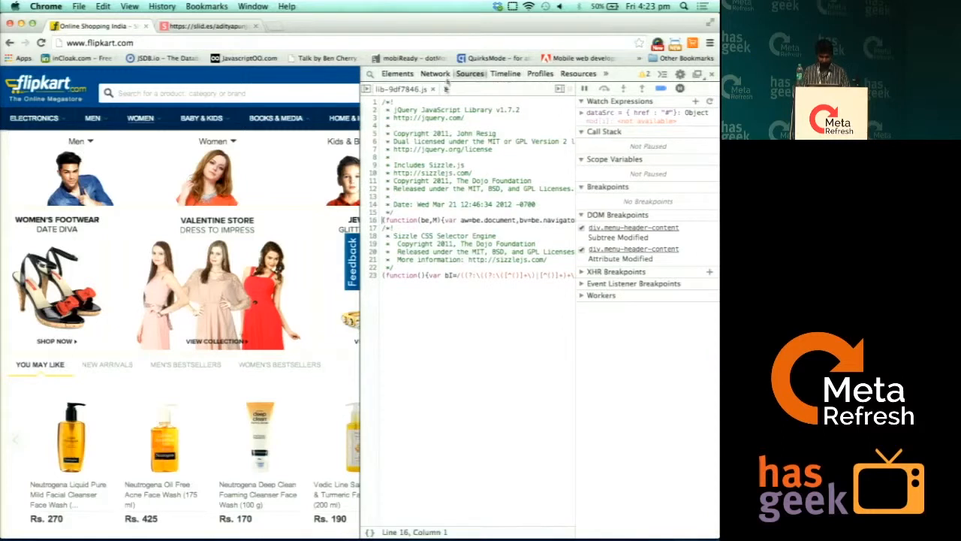
click(397, 72)
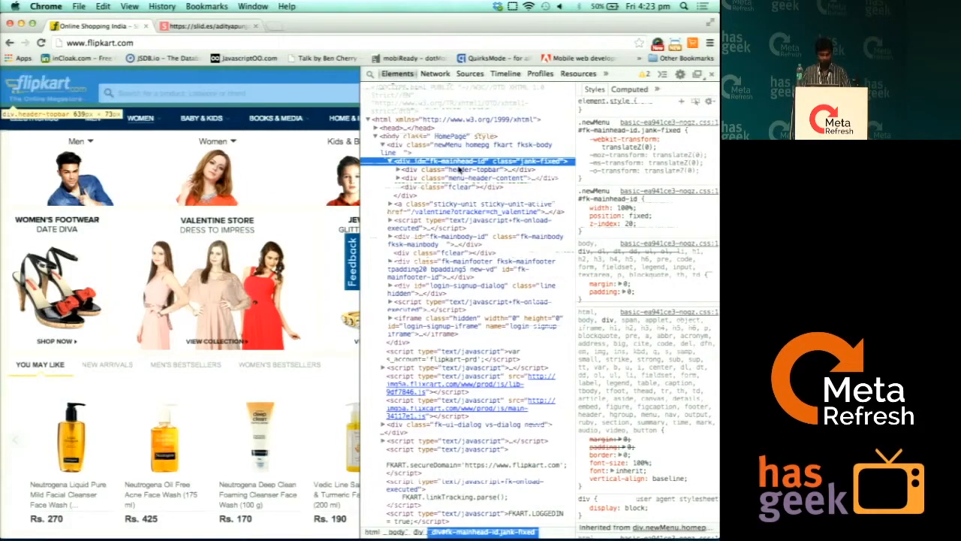
right_click(488, 163)
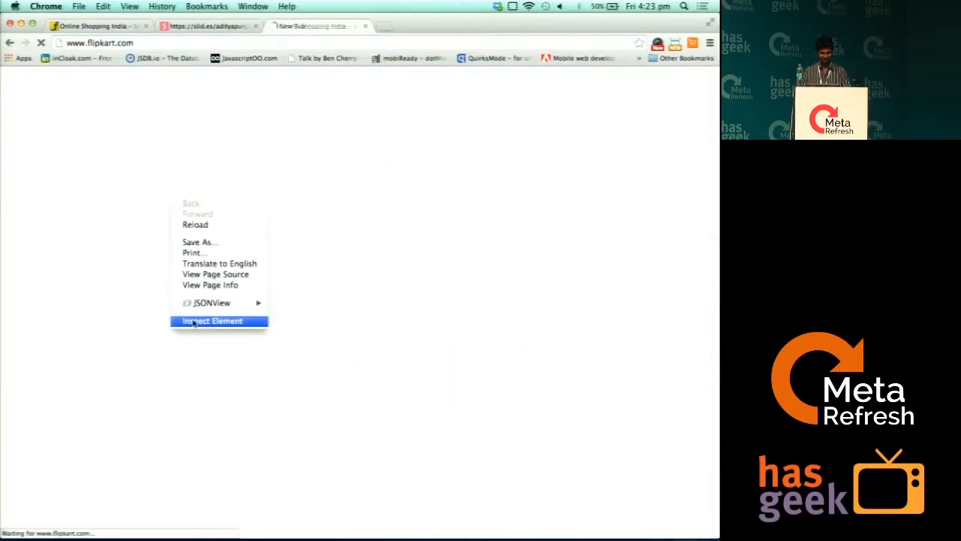
Inspect the live Flipkart page and start a new Frames timeline recording.
click(211, 321)
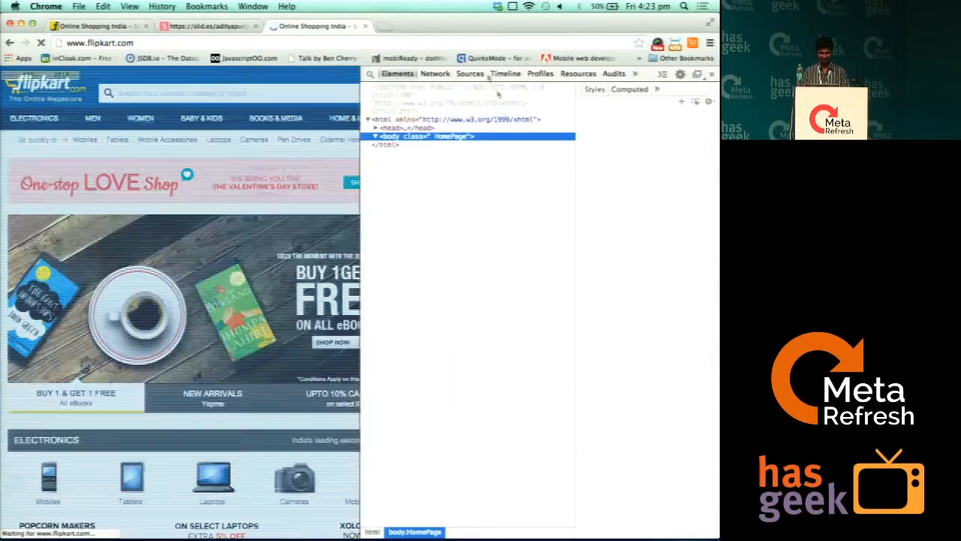
click(505, 72)
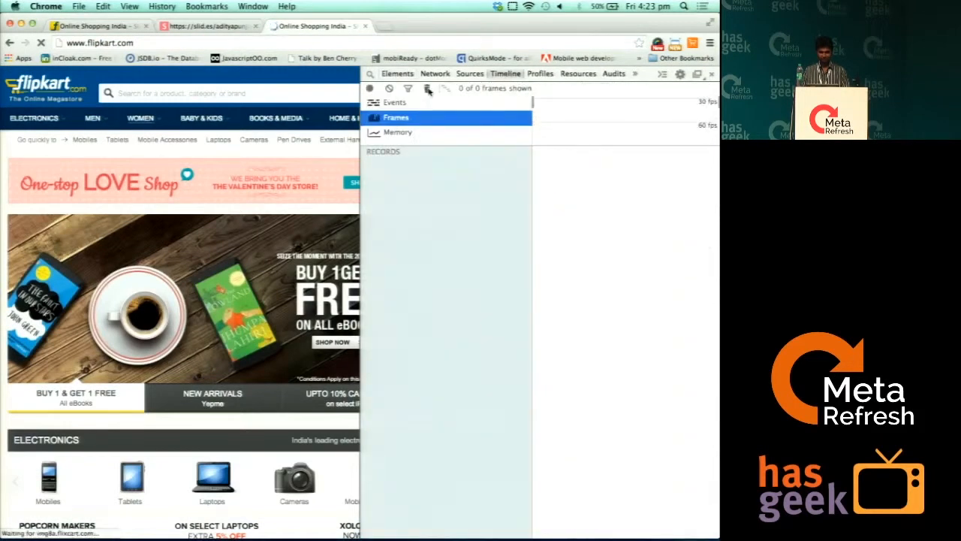
click(370, 87)
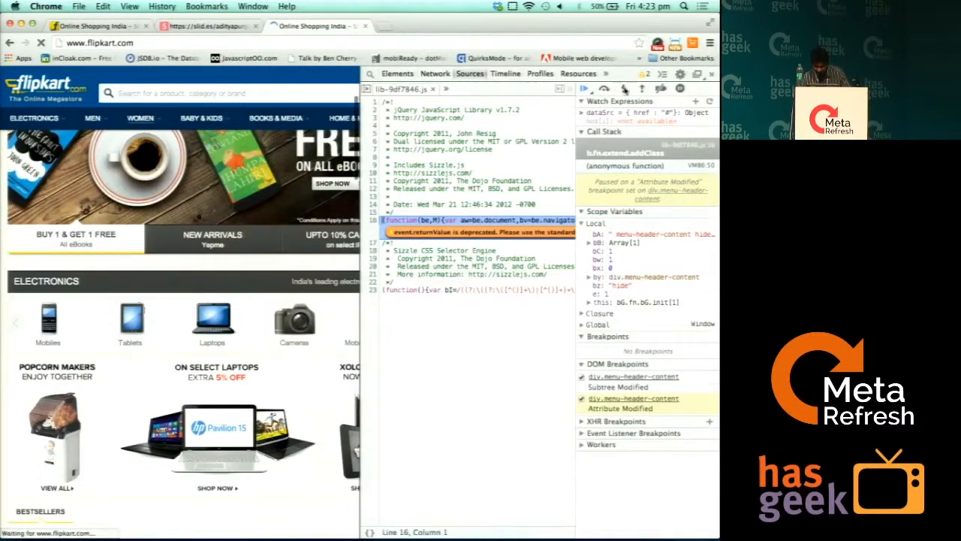
Resume execution past the header attribute breakpoint so frames keep recording.
click(505, 74)
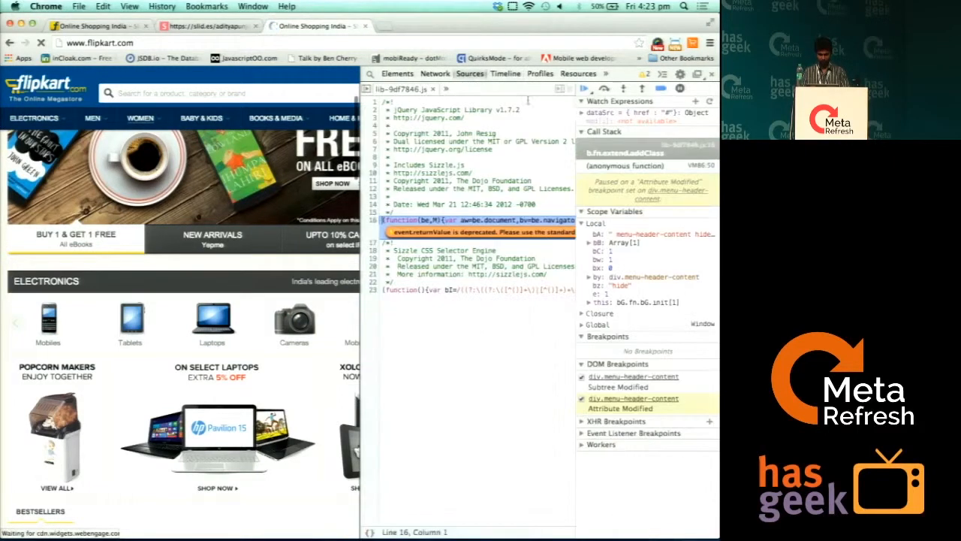
click(504, 74)
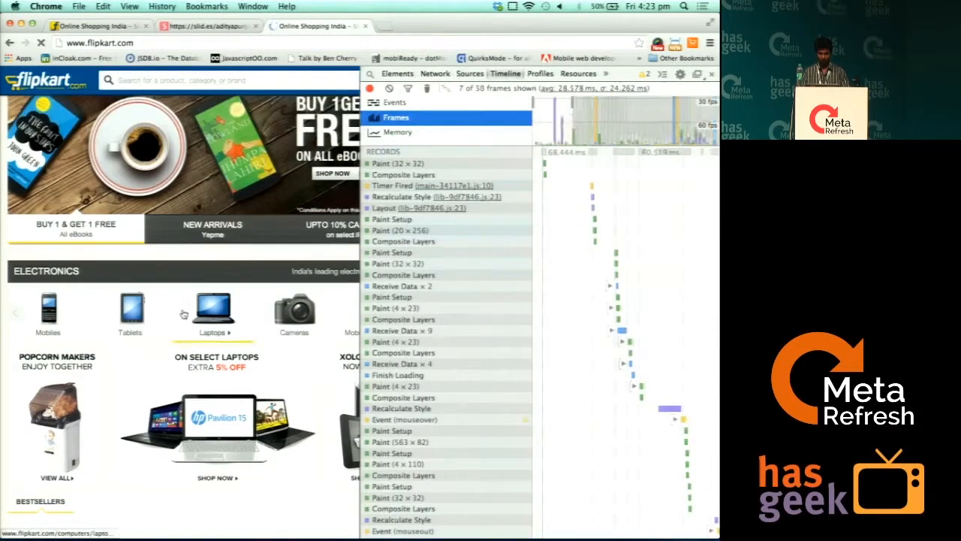